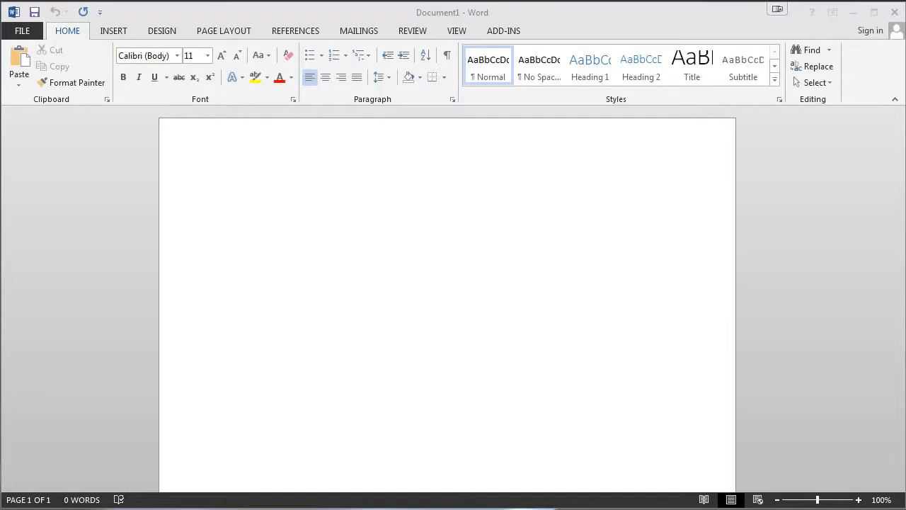
mouse_move(348, 237)
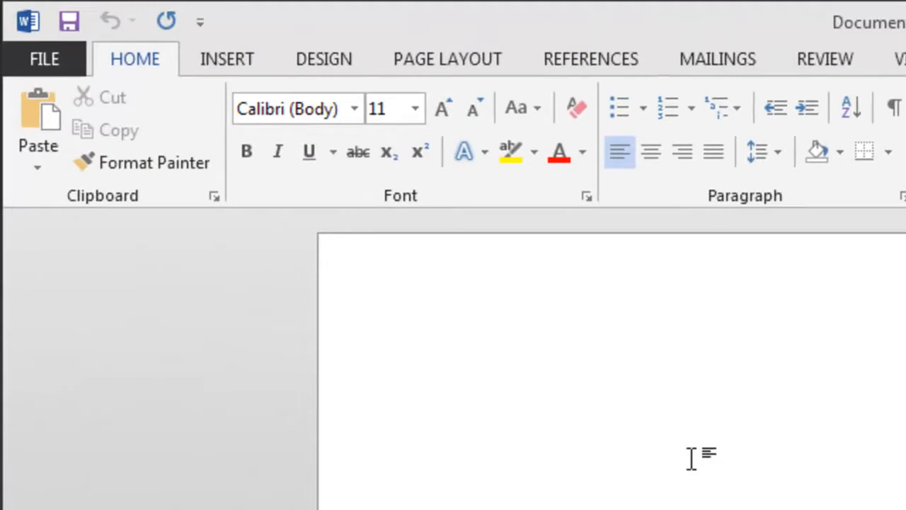
Step: Type the address 'K12 Tech Guy', '123 Main Street', 'Some City, USA', '12345' on separate lines
text(K12 Tec)
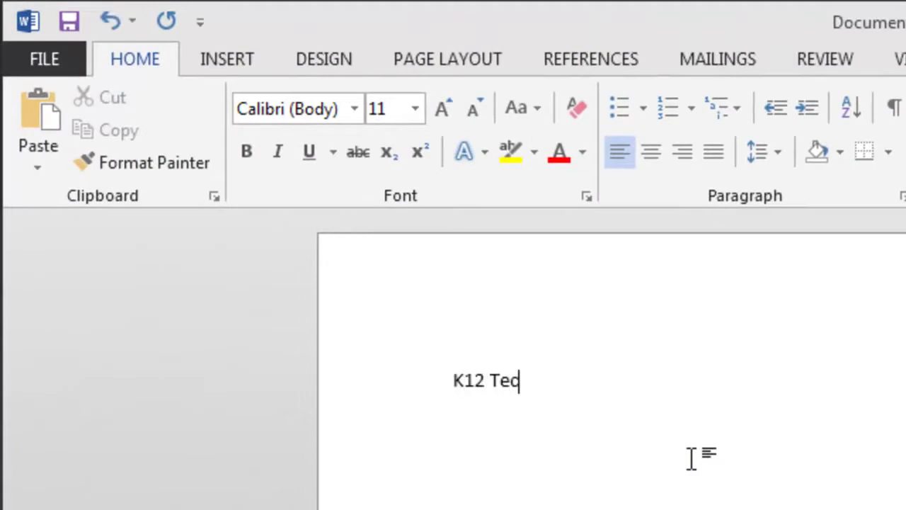
text(h GUy)
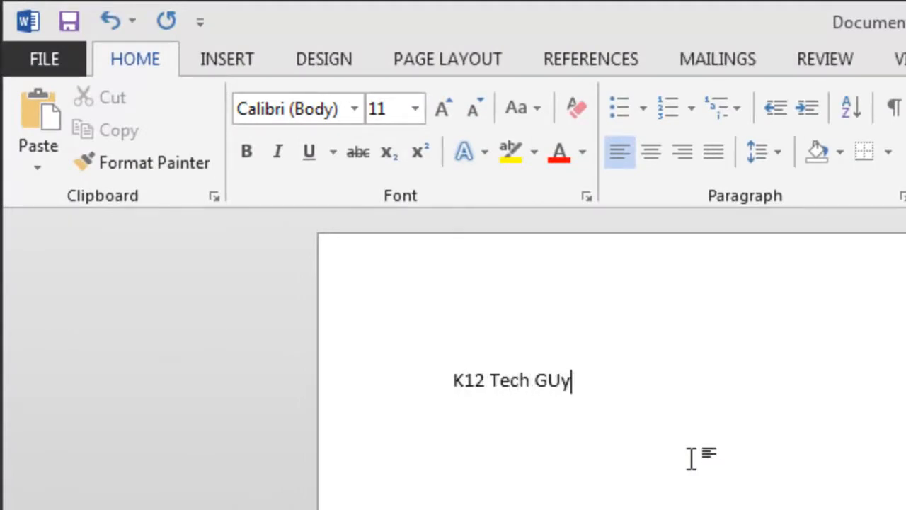
key(Enter)
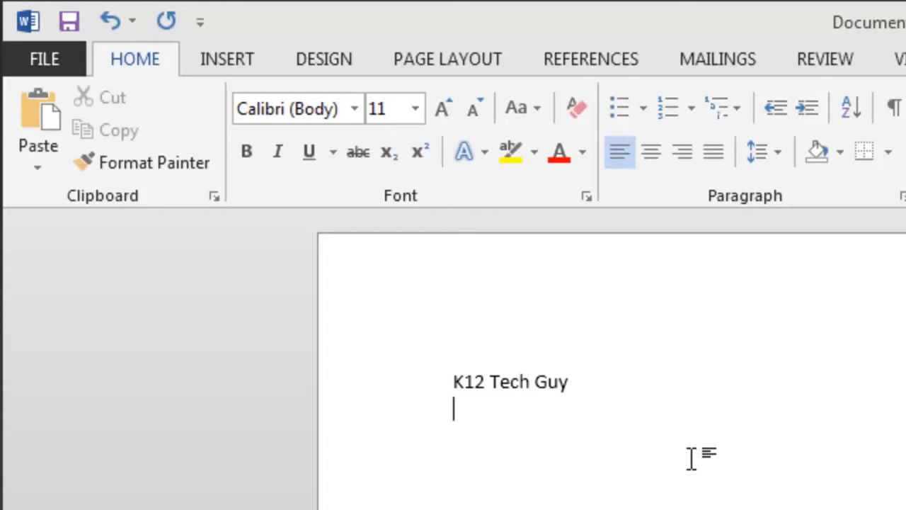
text(123)
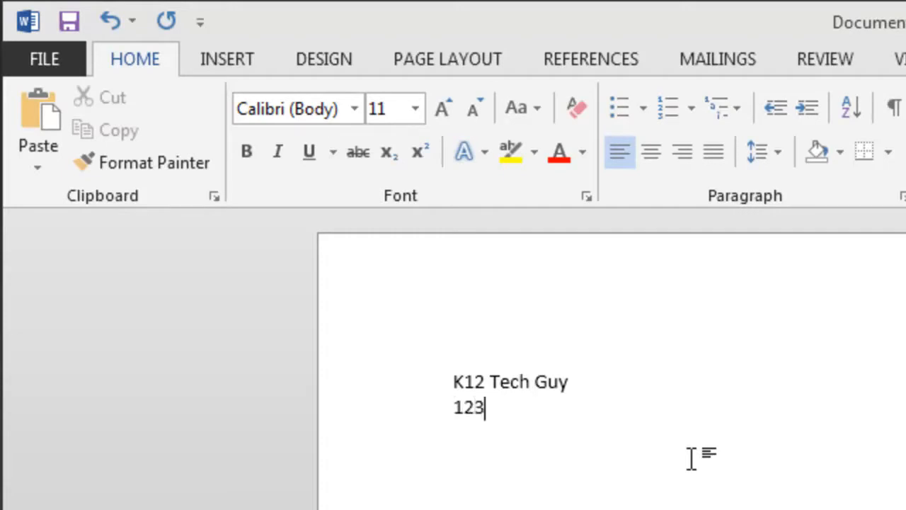
text(Main Stre)
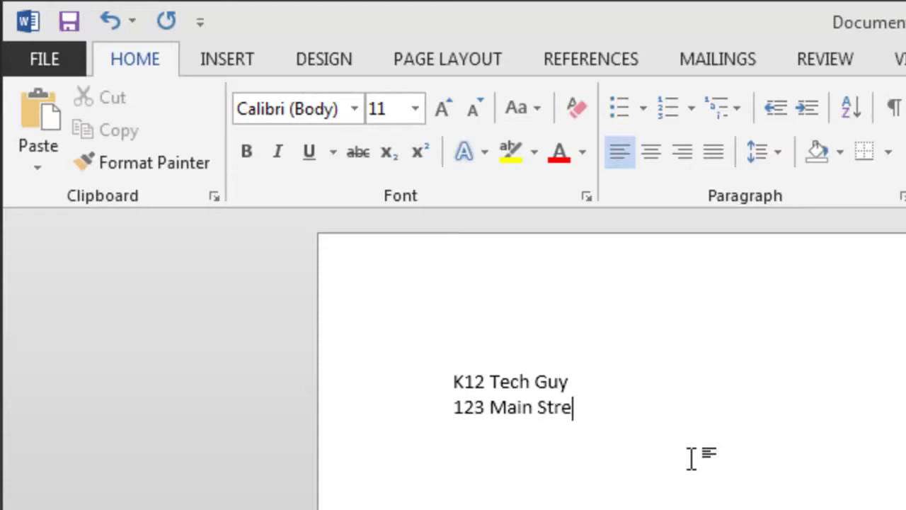
text(et)
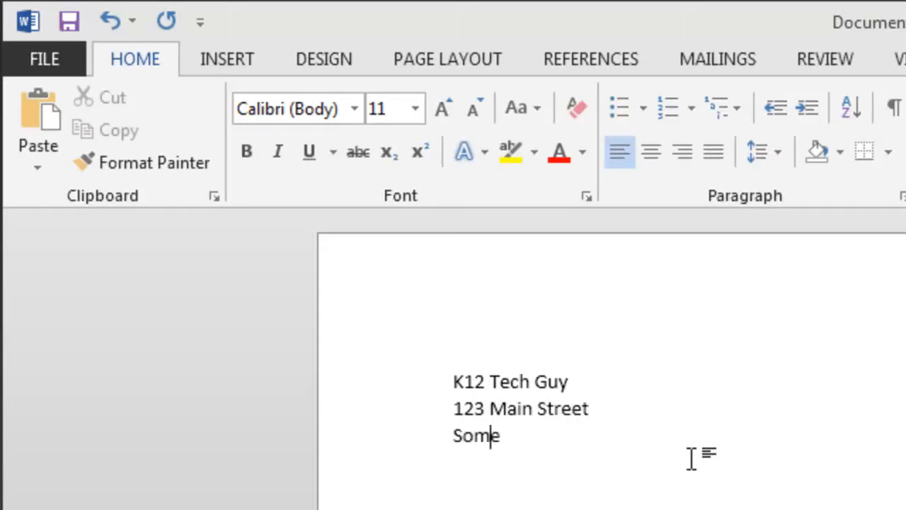
text(City,)
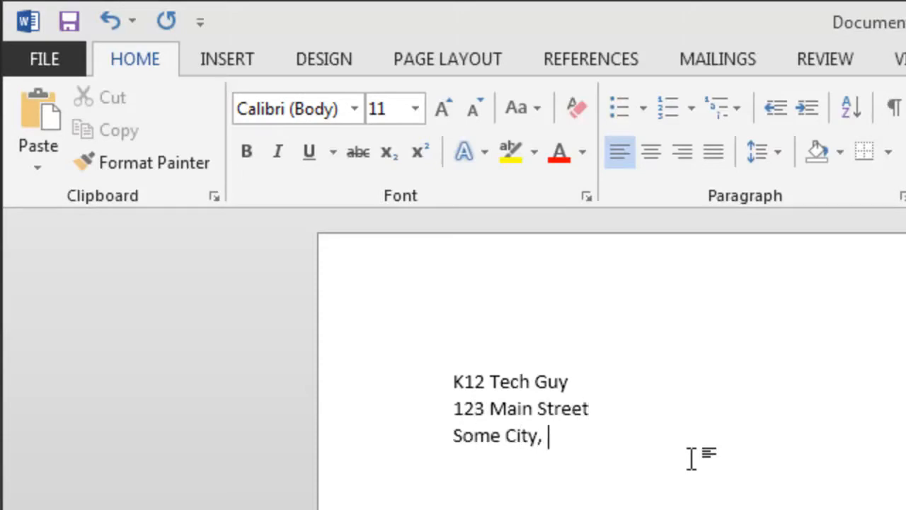
text(USA)
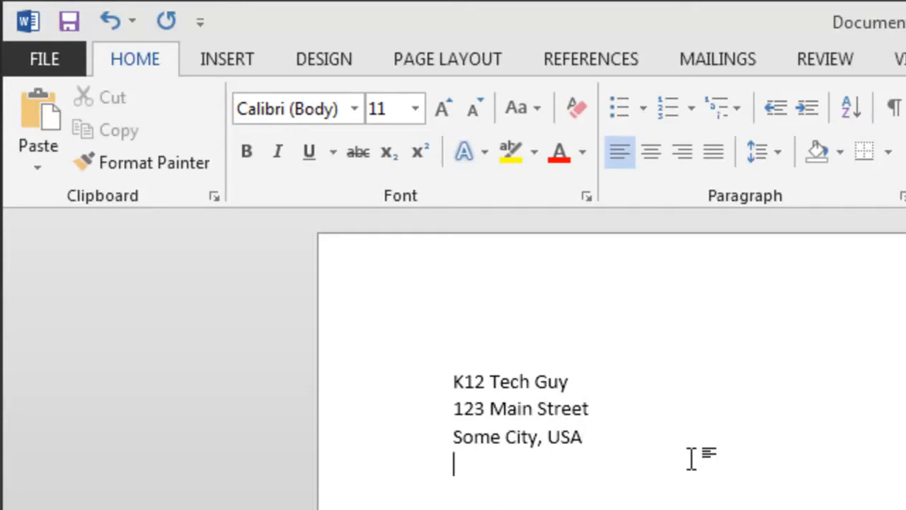
text(12345)
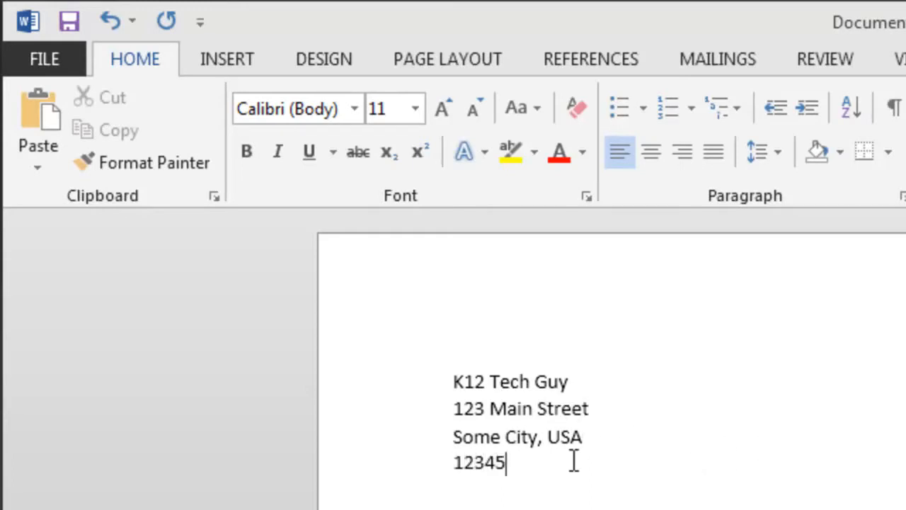
Step: Format the selected address block as red, italic 14-point text and open the FILE info view
drag(453, 409, 504, 479)
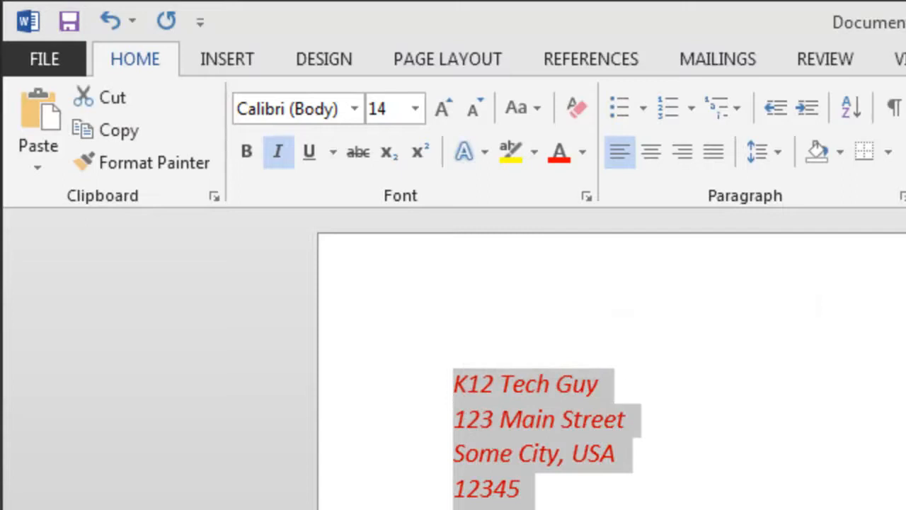
mouse_move(127, 162)
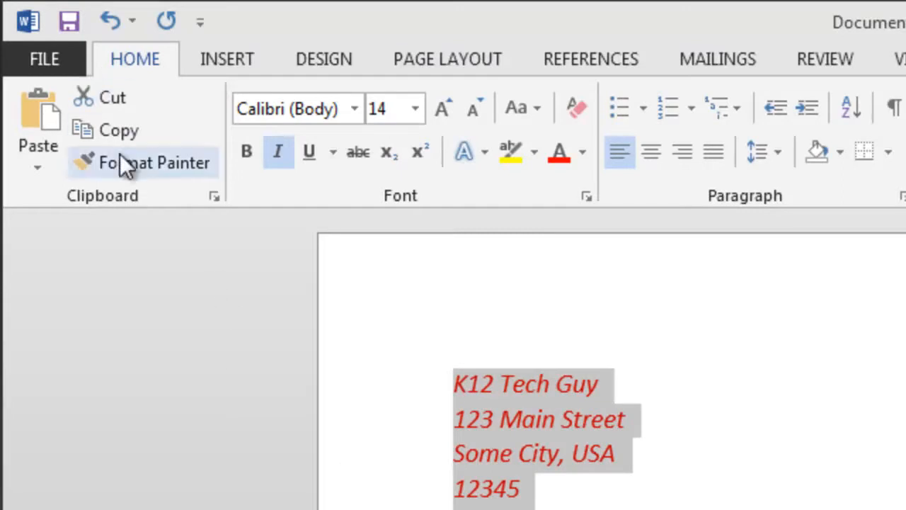
click(44, 58)
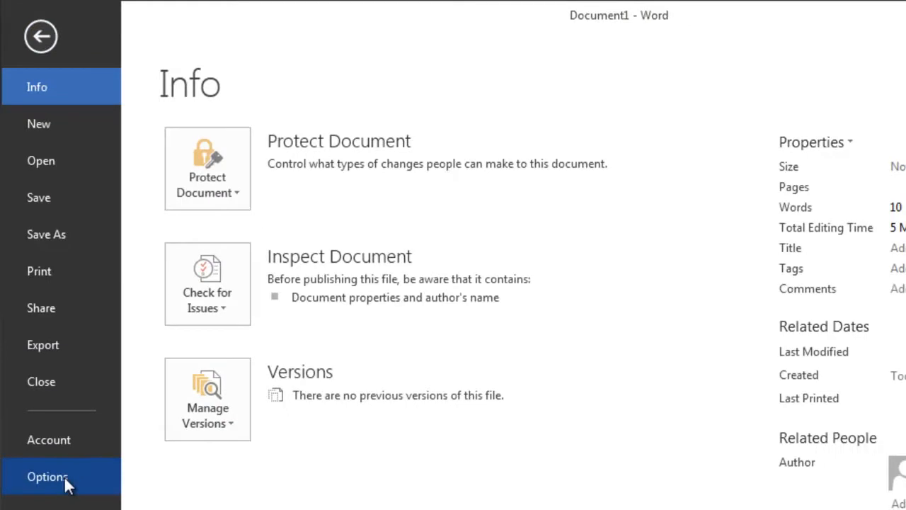
Step: Open AutoCorrect Options from the Proofing section of Word Options
click(40, 472)
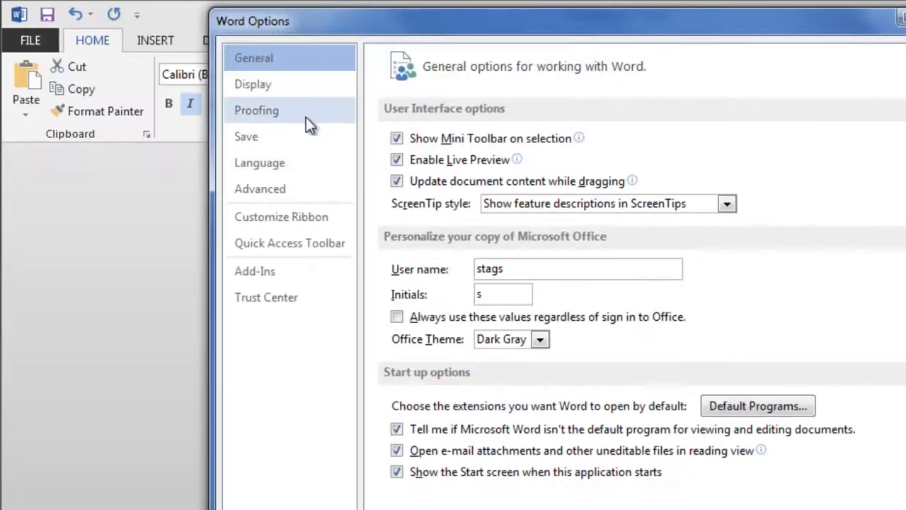
click(256, 109)
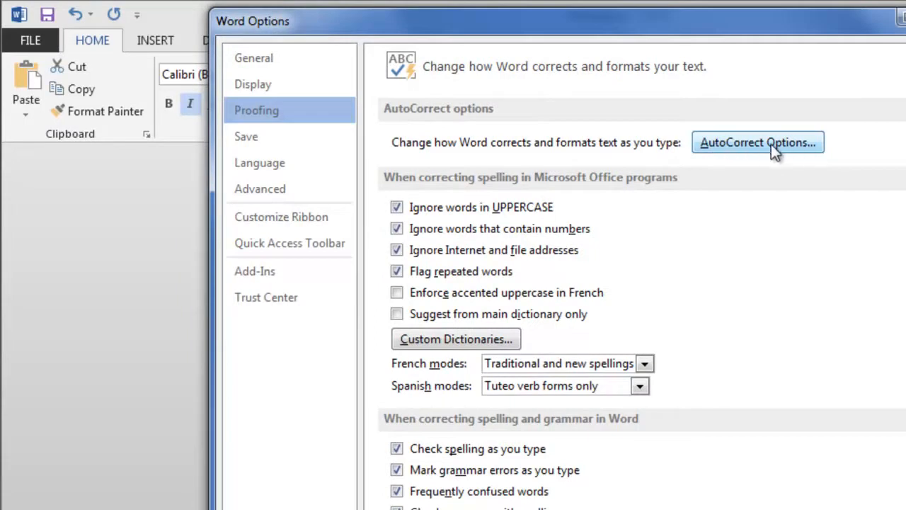
click(758, 142)
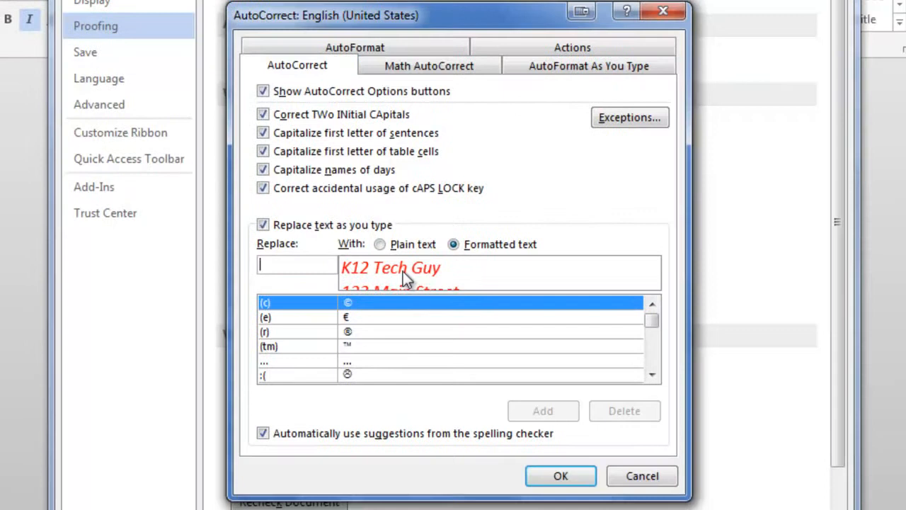
mouse_move(436, 293)
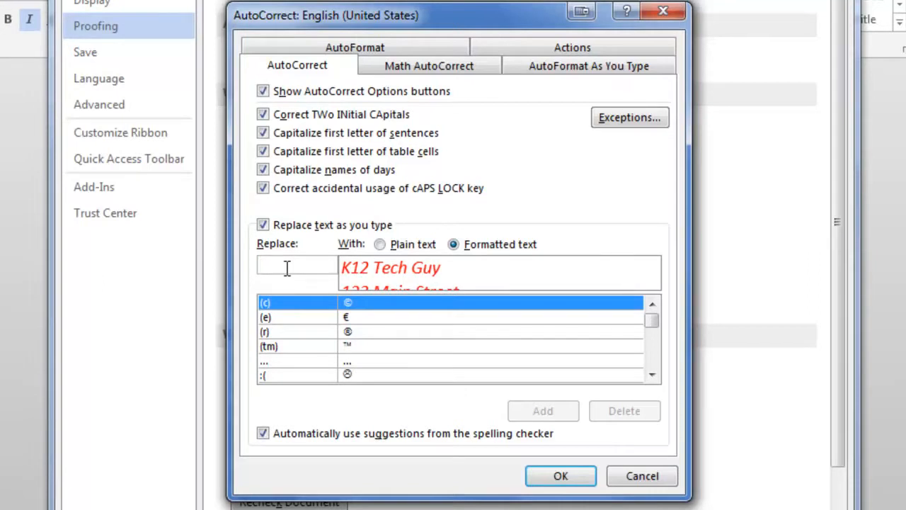
Step: Add an AutoCorrect entry replacing \add with the formatted address block
text(\add)
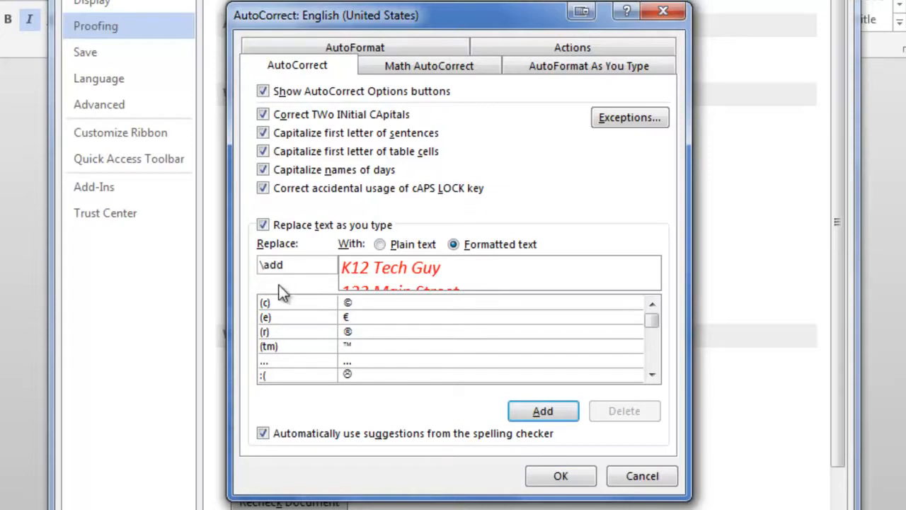
mouse_move(274, 296)
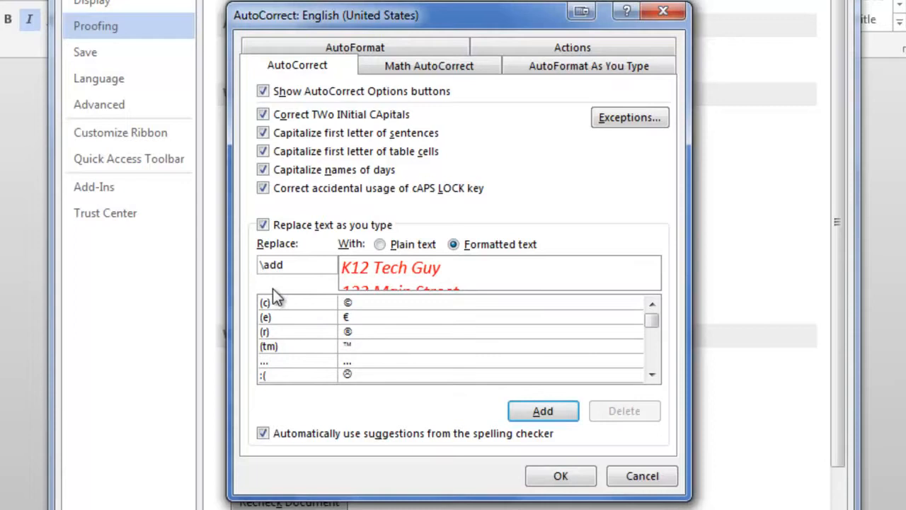
mouse_move(283, 297)
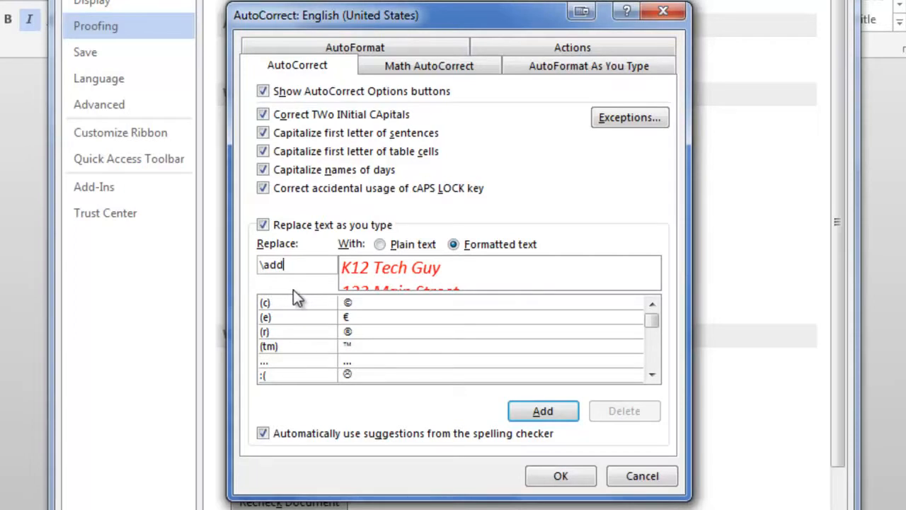
mouse_move(274, 321)
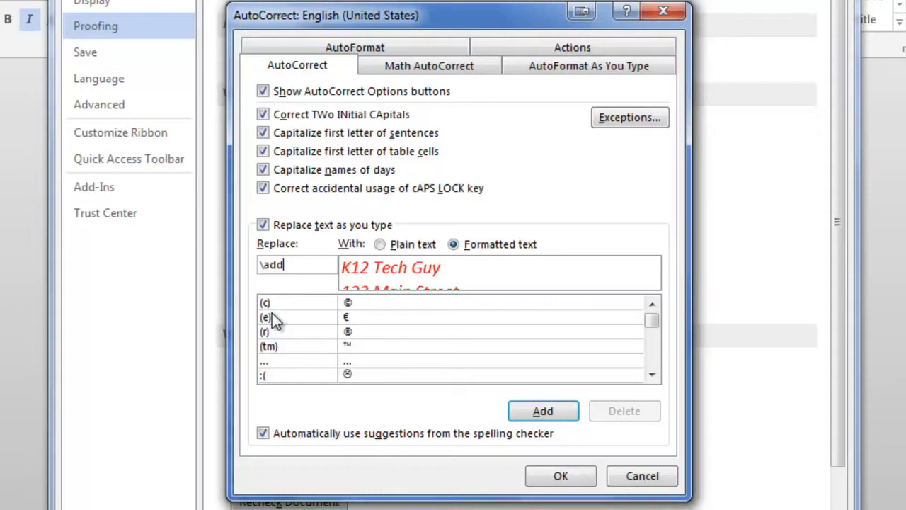
mouse_move(273, 282)
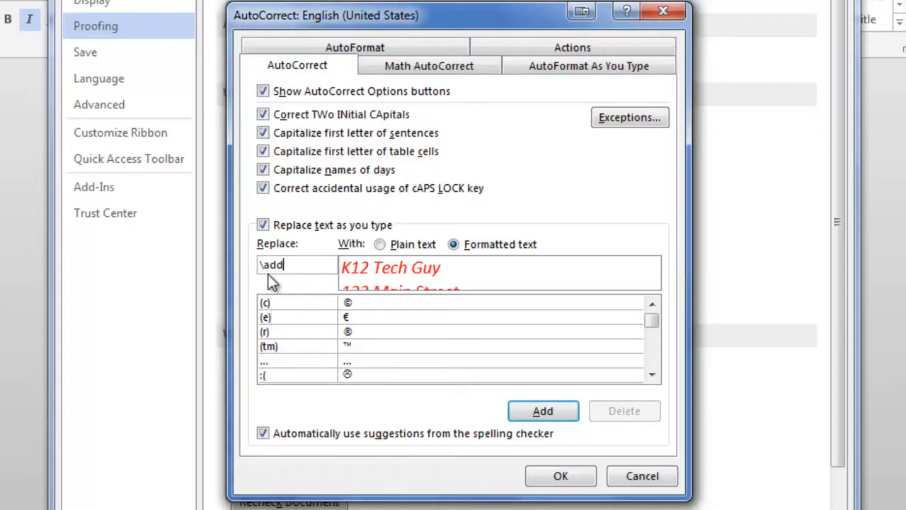
mouse_move(264, 284)
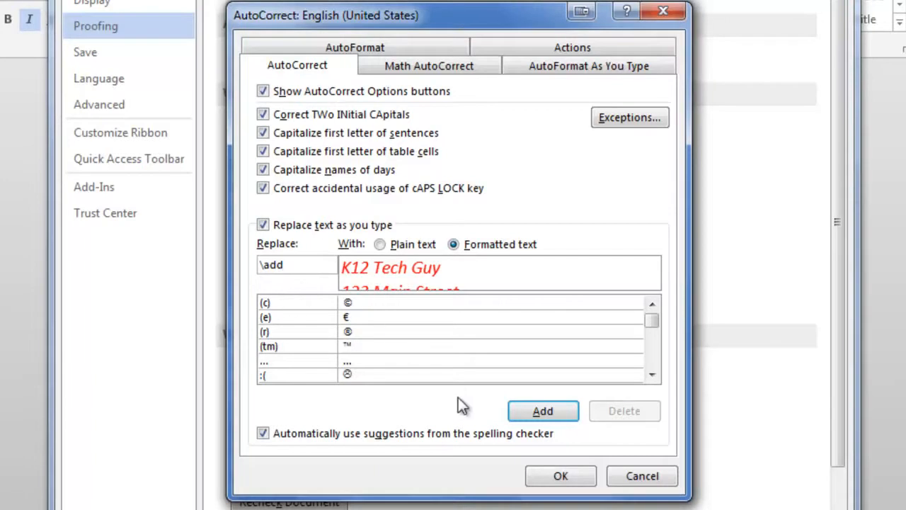
click(542, 411)
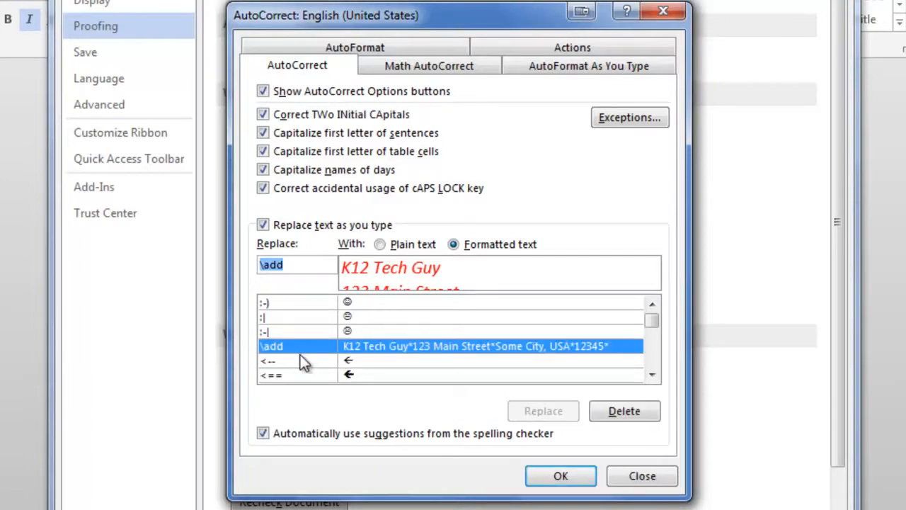
mouse_move(568, 488)
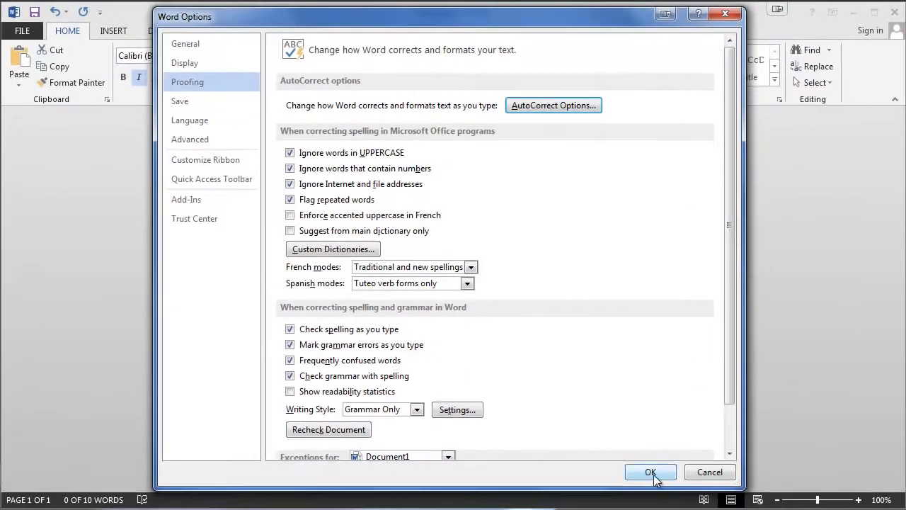
Step: Close Word Options and delete the original address text from the page
click(649, 471)
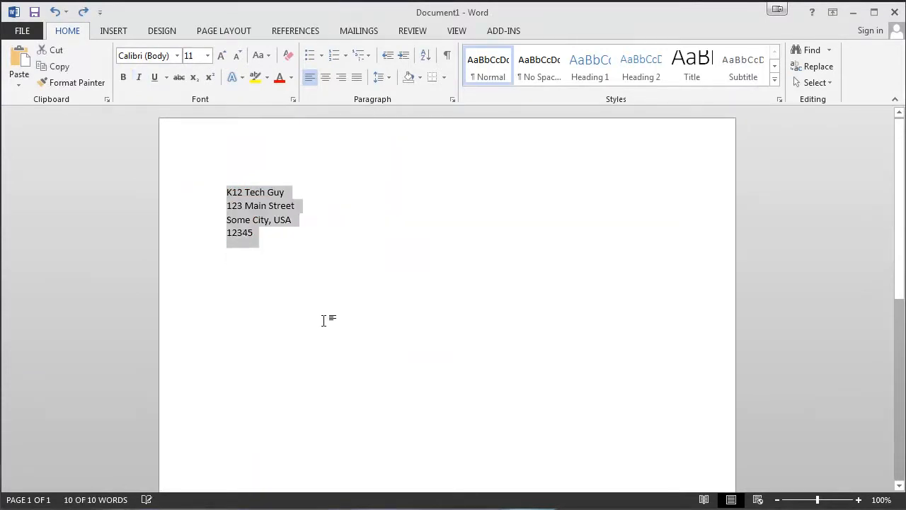
key(Delete)
text(Here is my address)
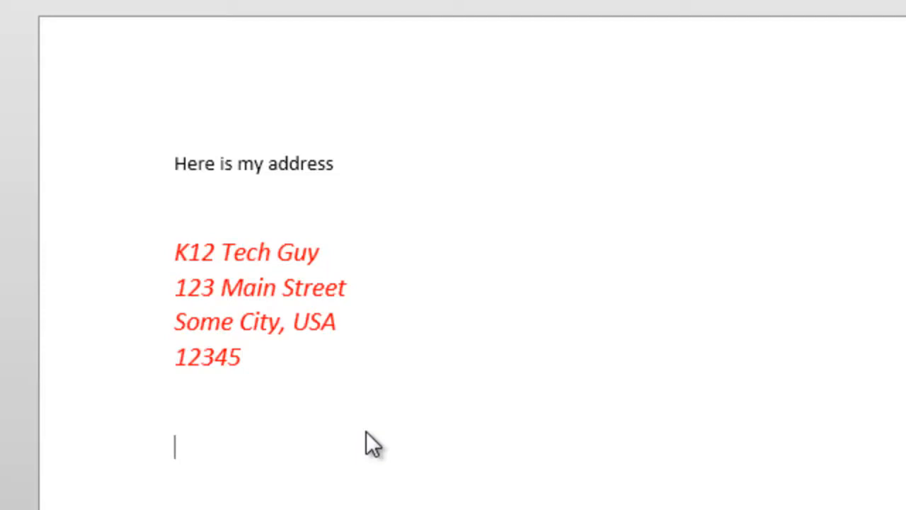
Step: Type 'continue' below the address block expanded from \add
text(continue)
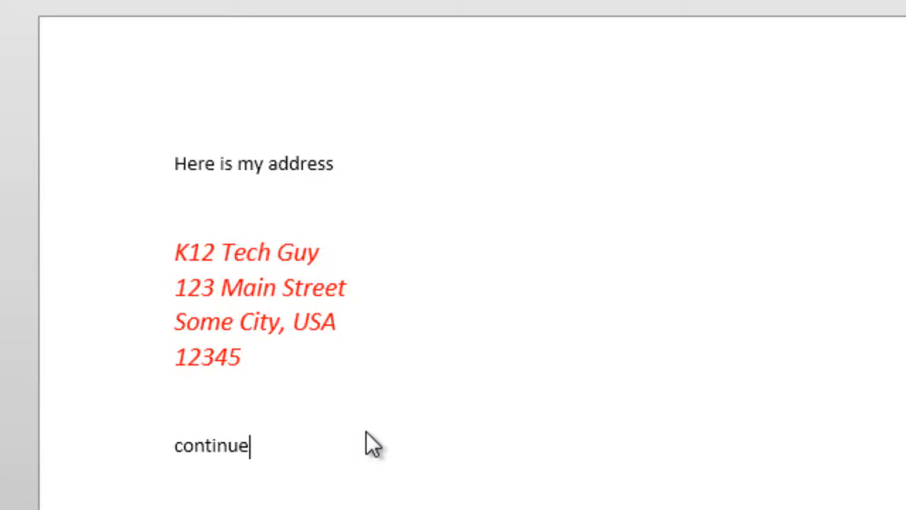